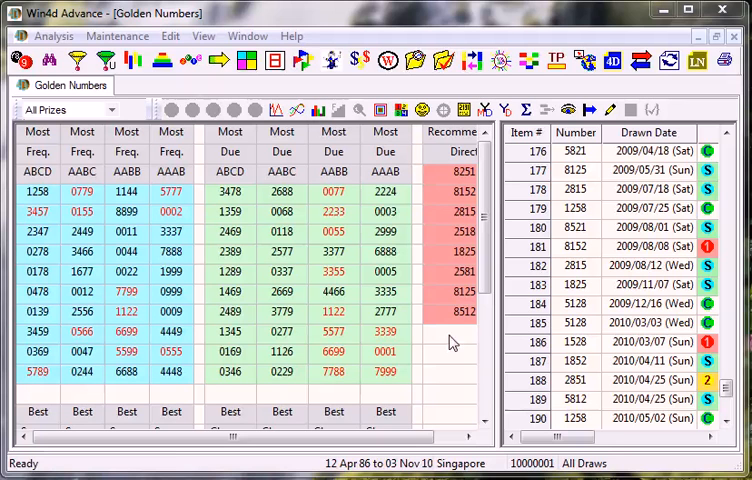
Step: Close the Golden Numbers window and bring up database selection
left_click(723, 13)
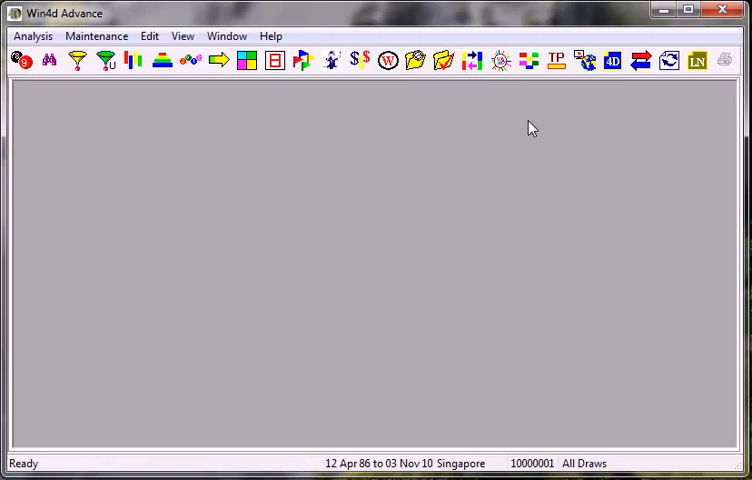
mouse_move(500, 92)
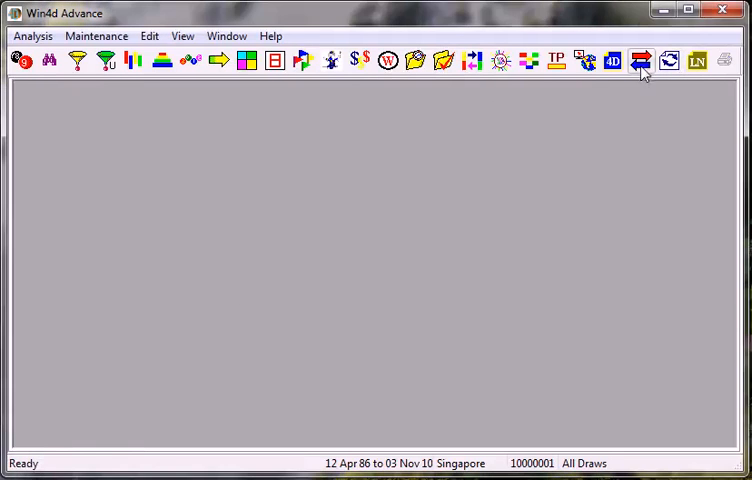
left_click(641, 60)
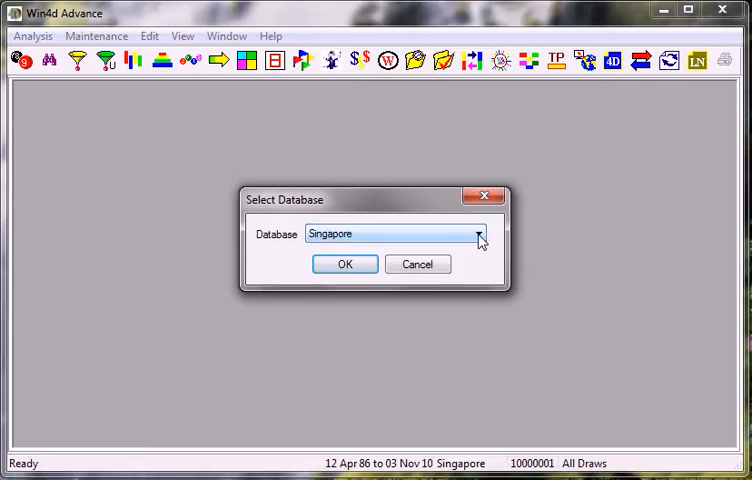
Step: Confirm Singapore as the working database from the Database list
left_click(478, 233)
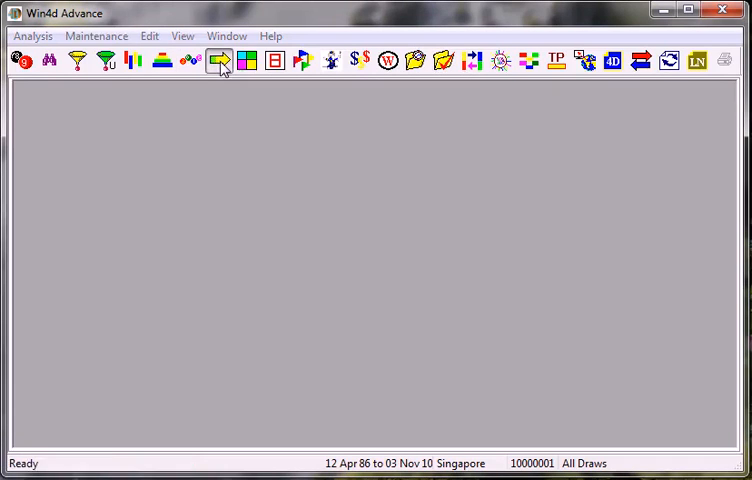
Step: Show Sum Analysis maximized, sorted by Month Avg in descending order
left_click(219, 61)
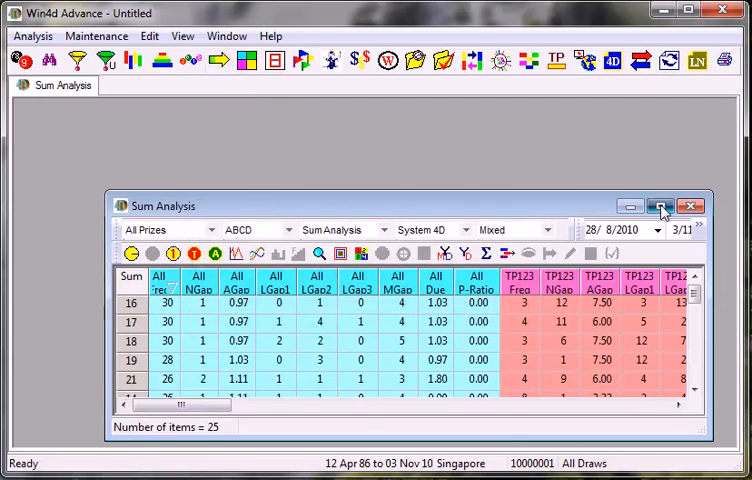
left_click(671, 206)
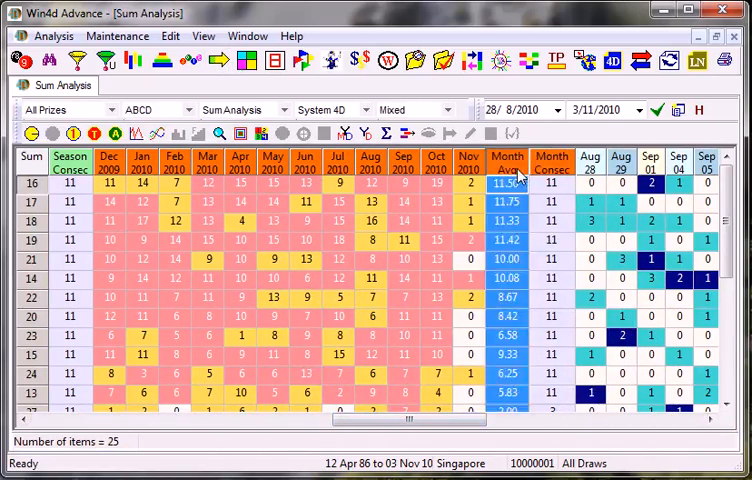
left_click(507, 162)
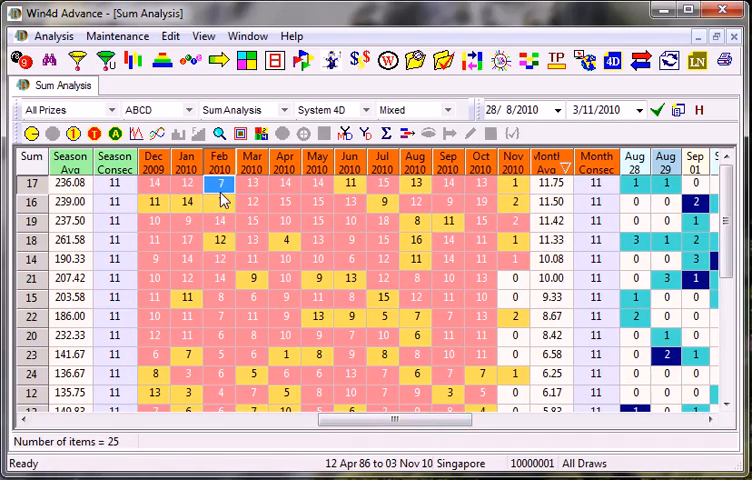
Step: Inspect sum 17's June and November 2010 hit counts
left_click(349, 185)
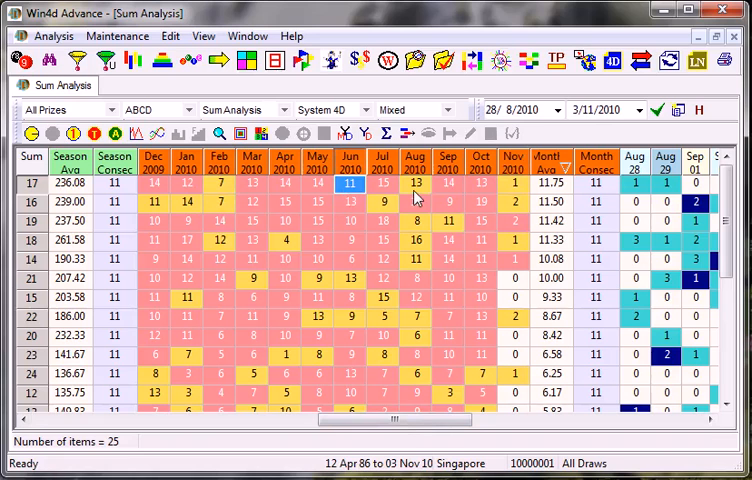
left_click(513, 189)
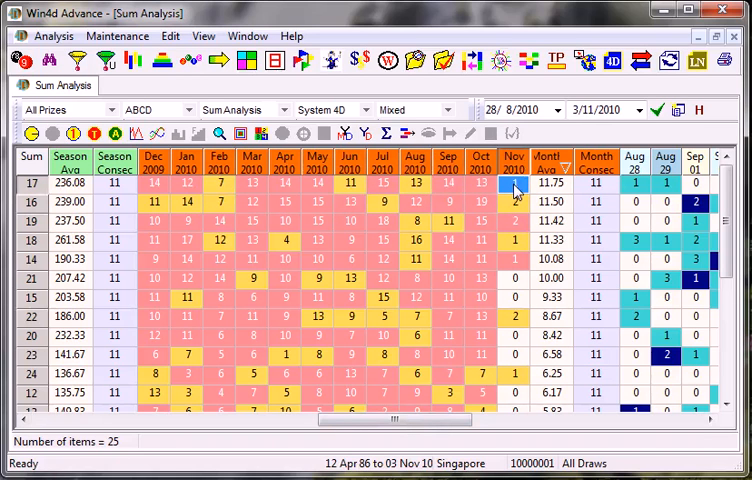
left_click(513, 204)
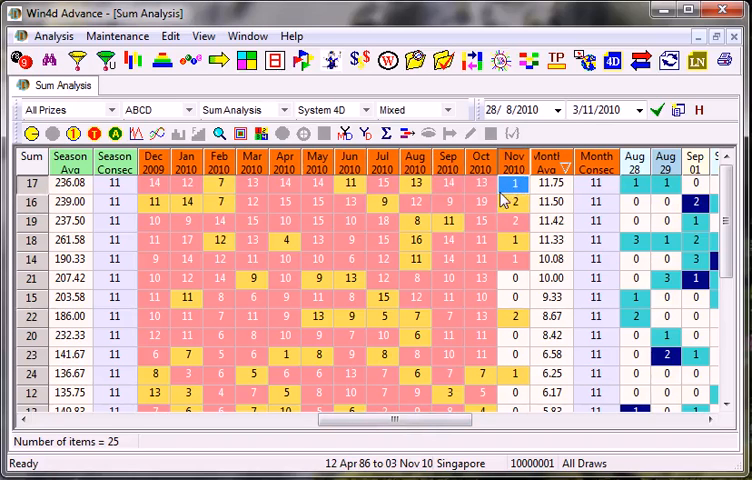
mouse_move(500, 200)
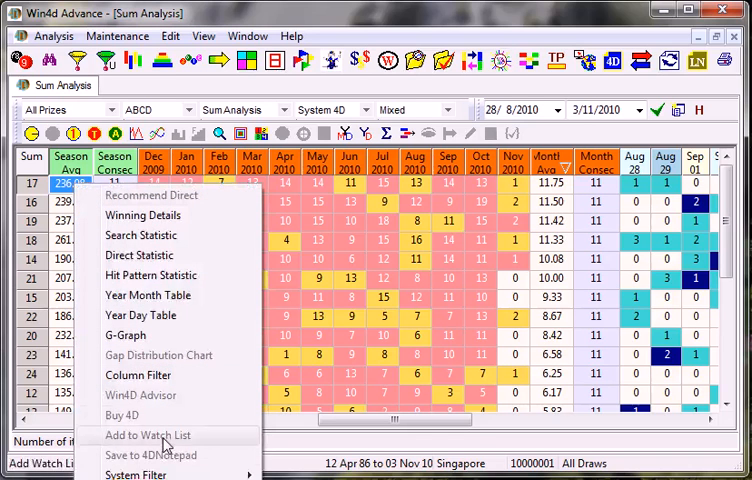
Step: Generate the System Filter > System 4D summary for sum 17
left_click(135, 474)
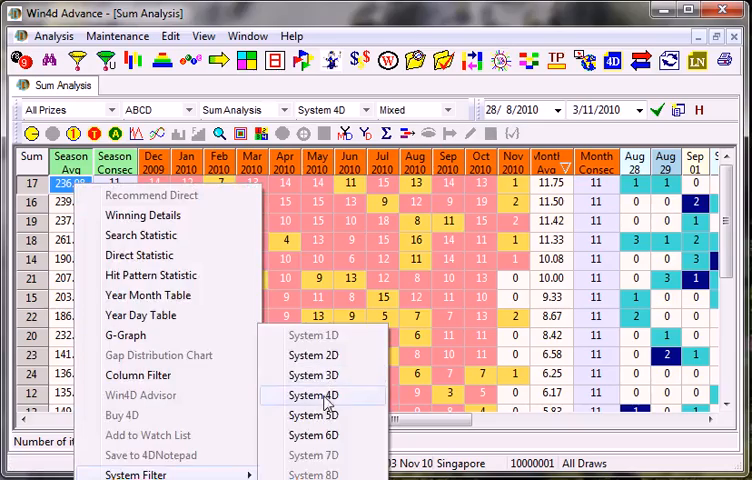
left_click(313, 395)
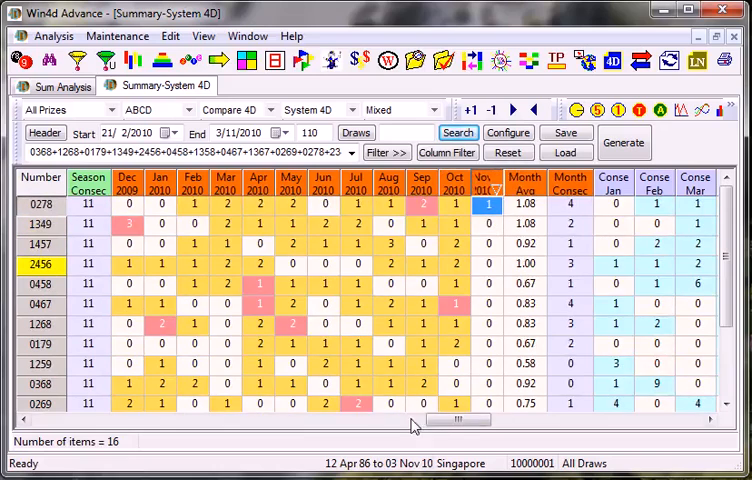
scroll("right", 3)
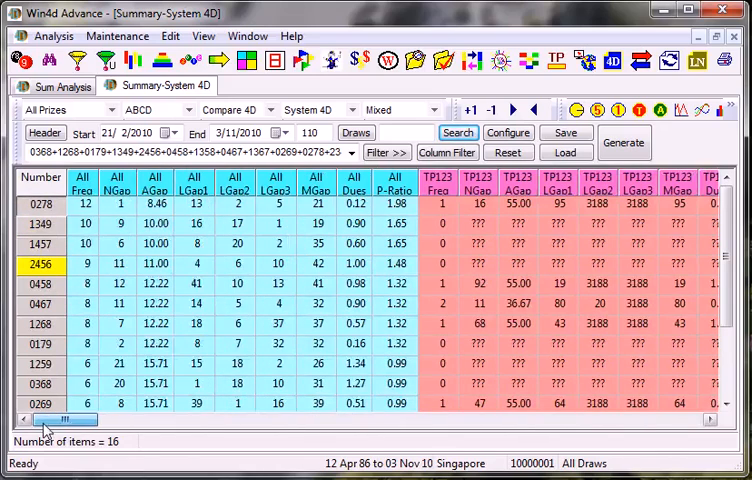
left_click(84, 203)
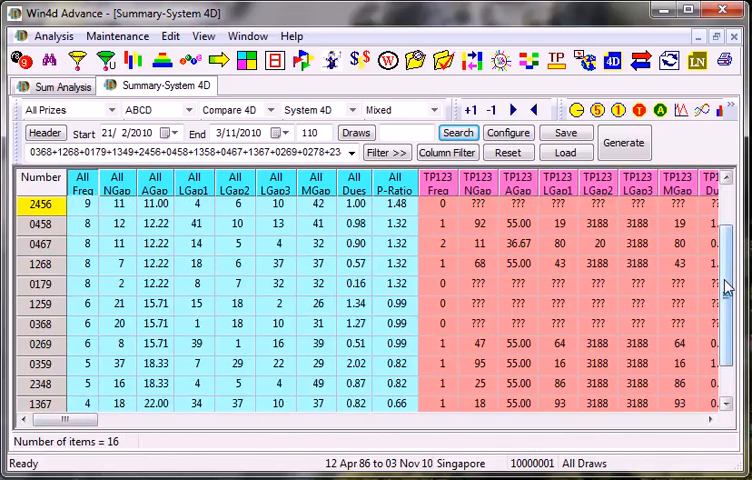
scroll("down", 3)
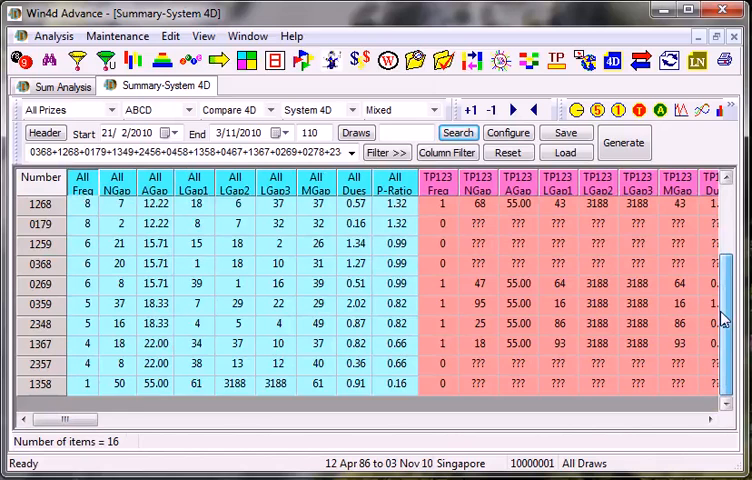